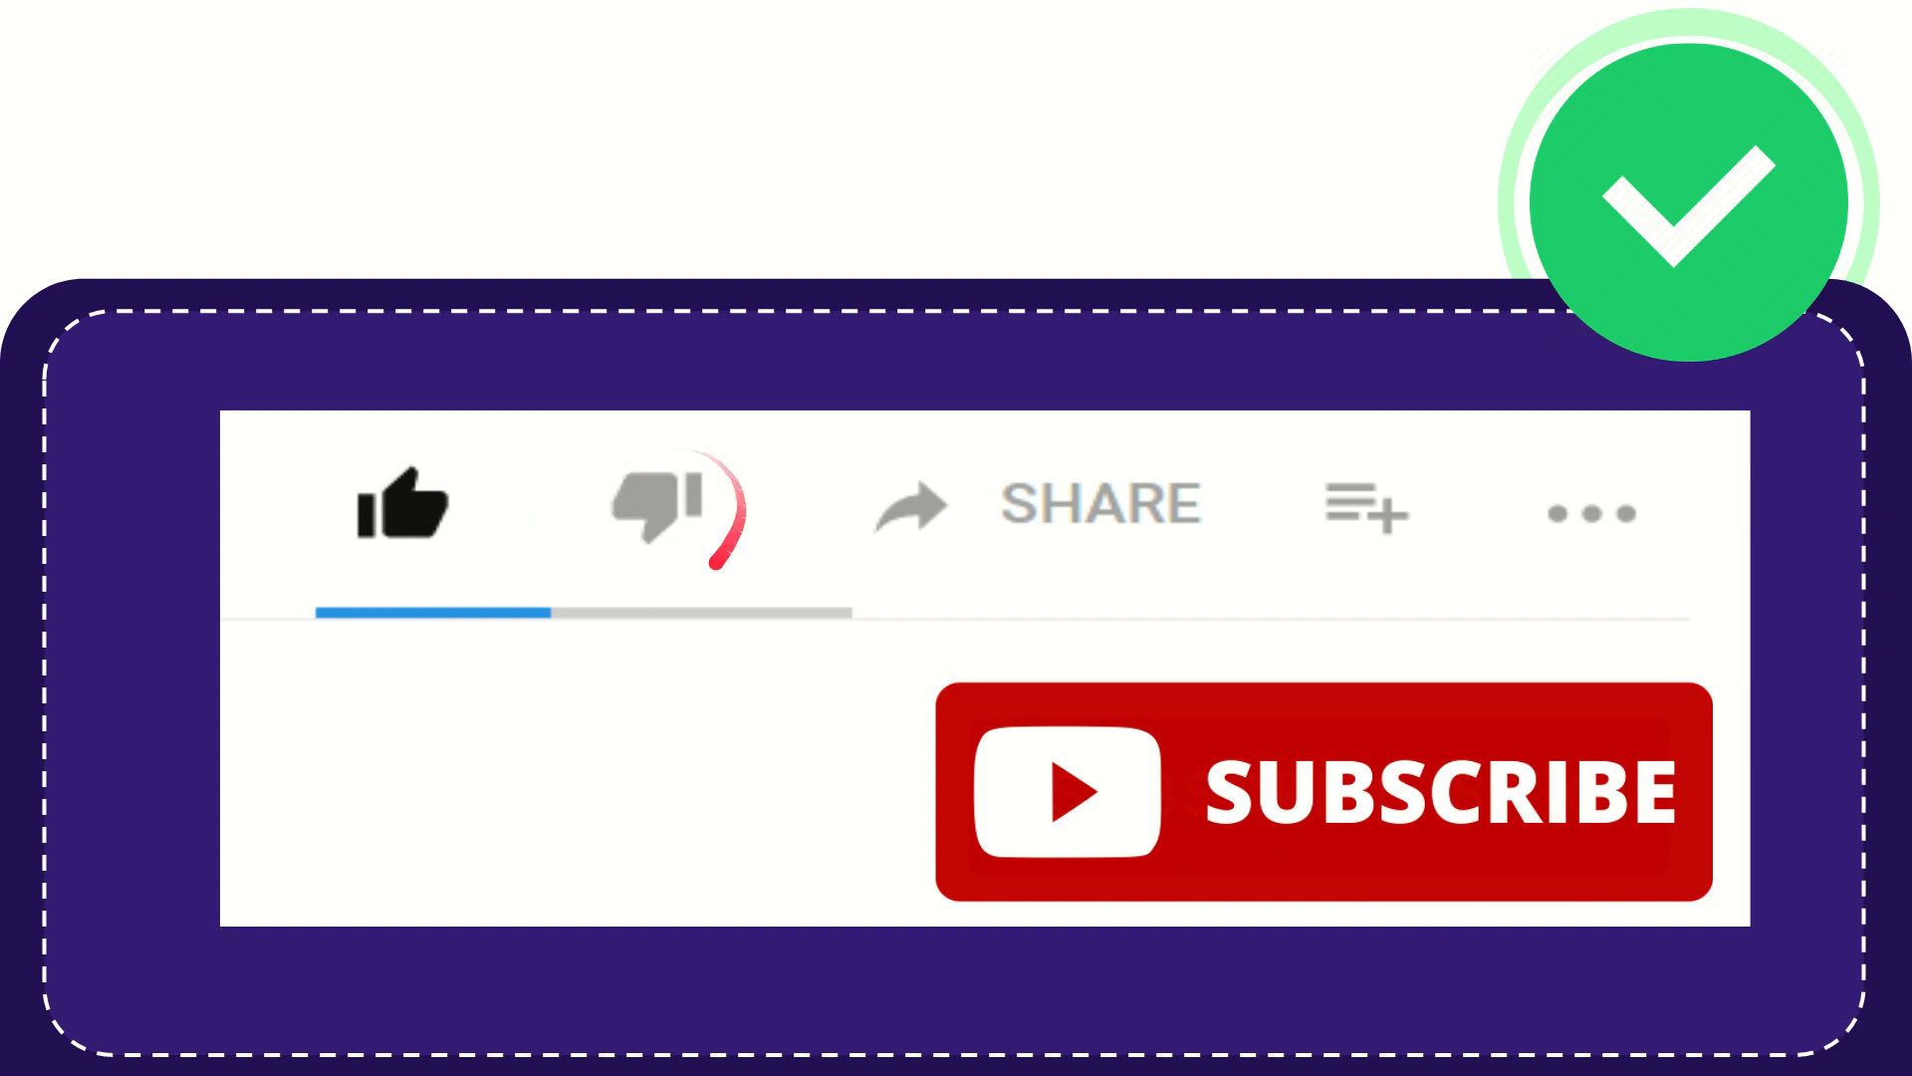
click(659, 506)
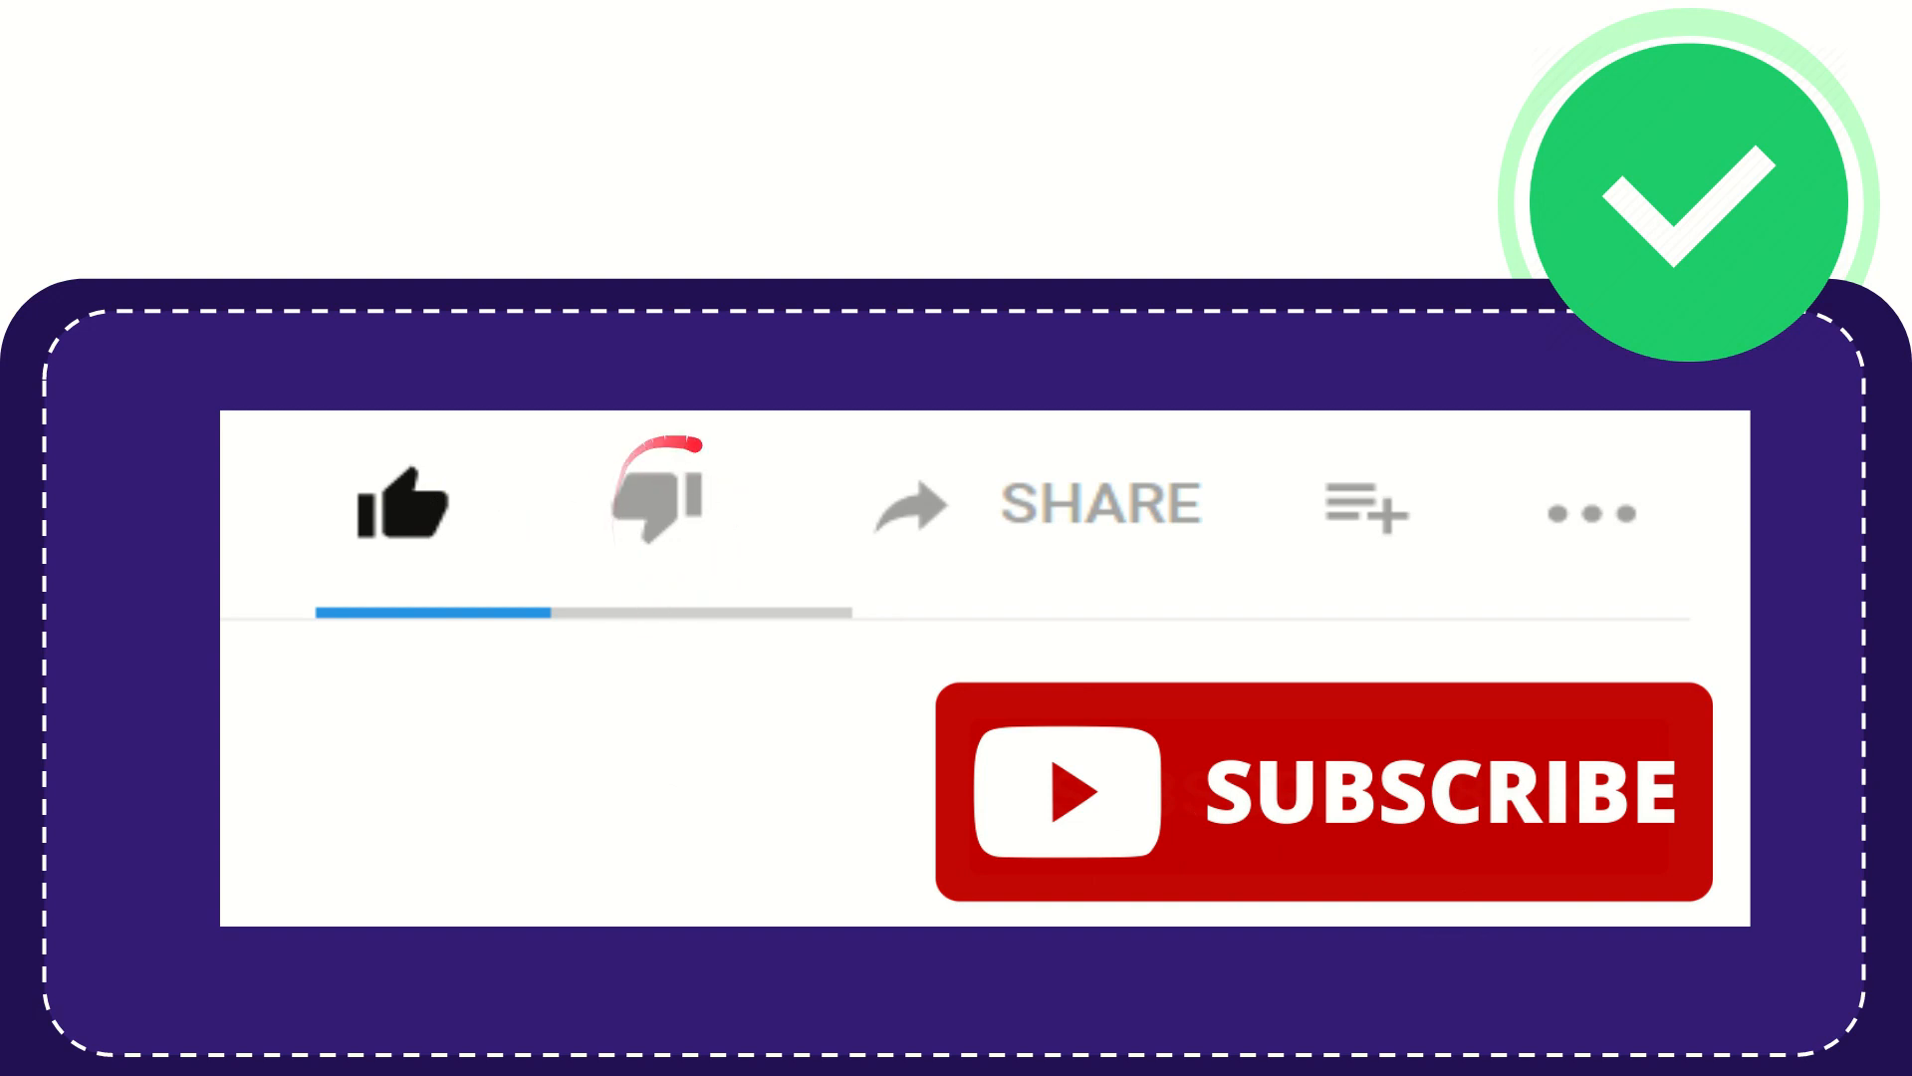
click(656, 506)
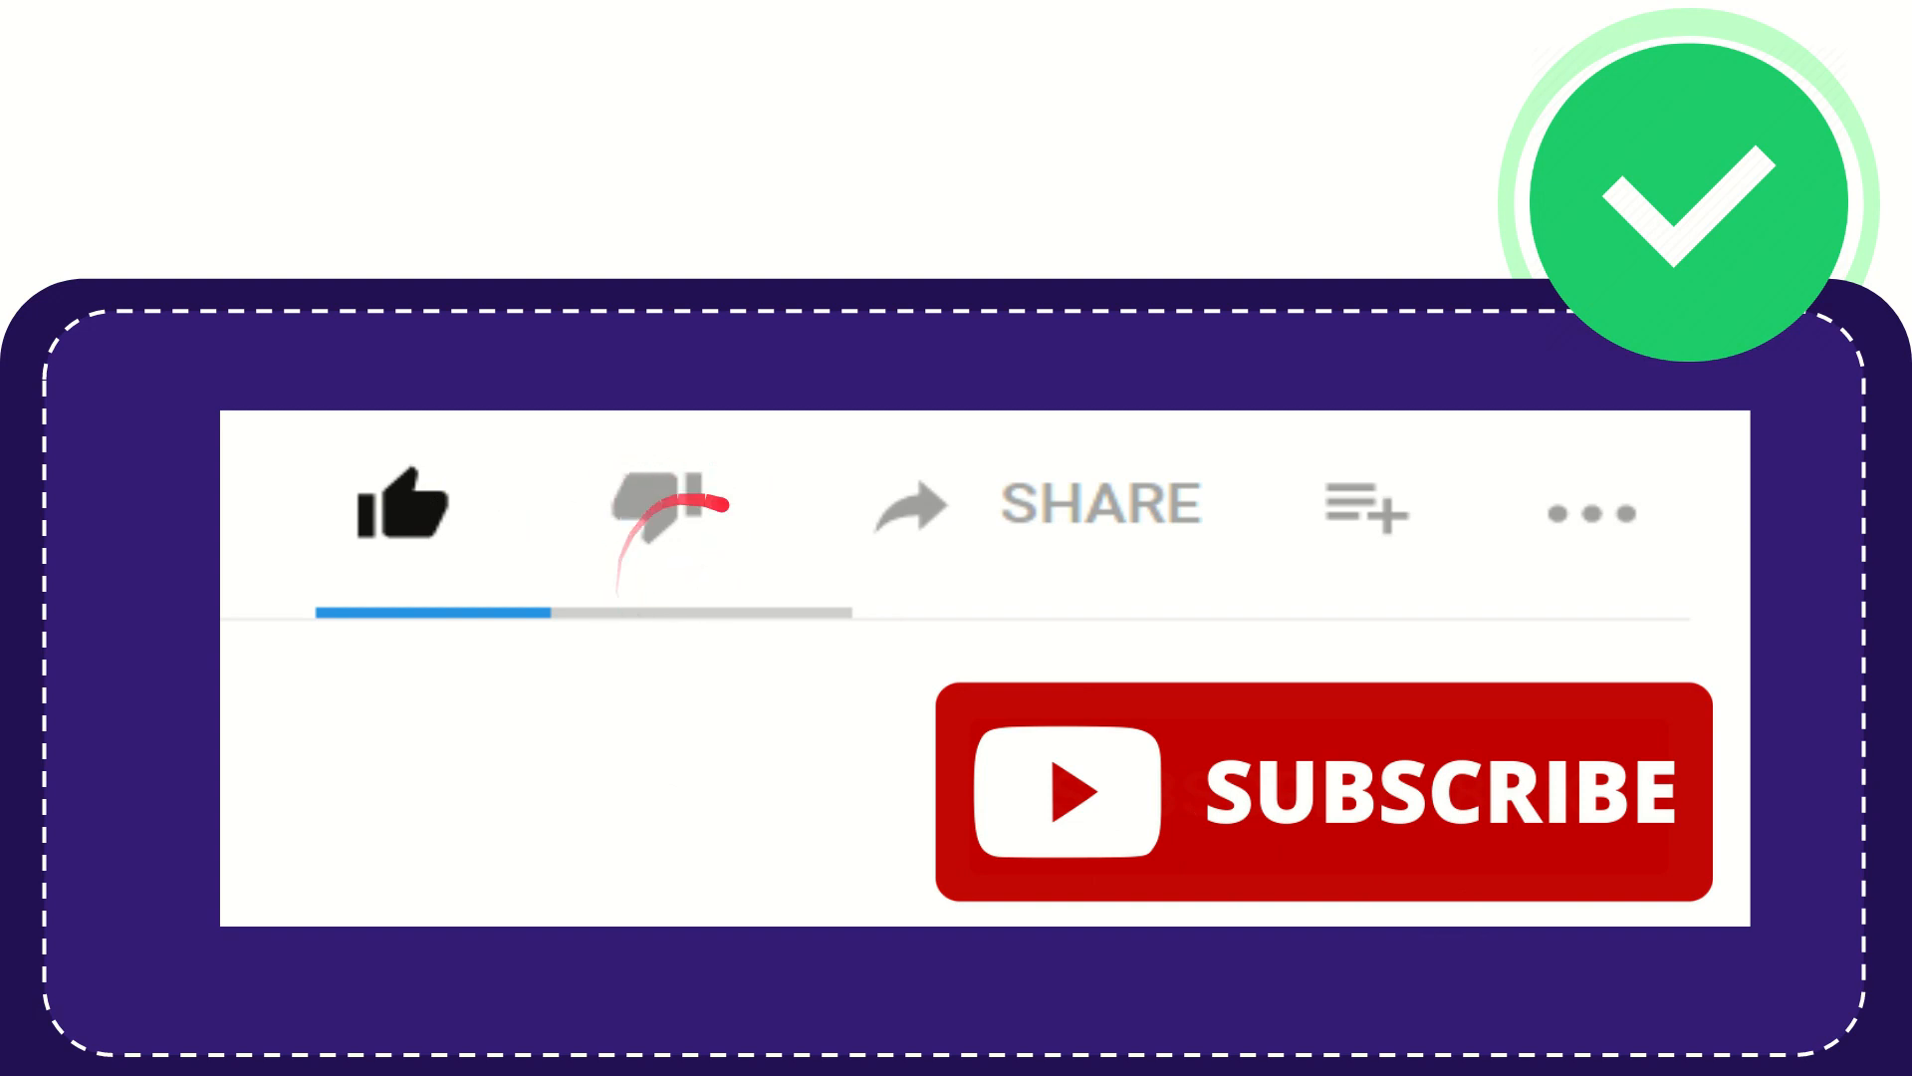
click(653, 505)
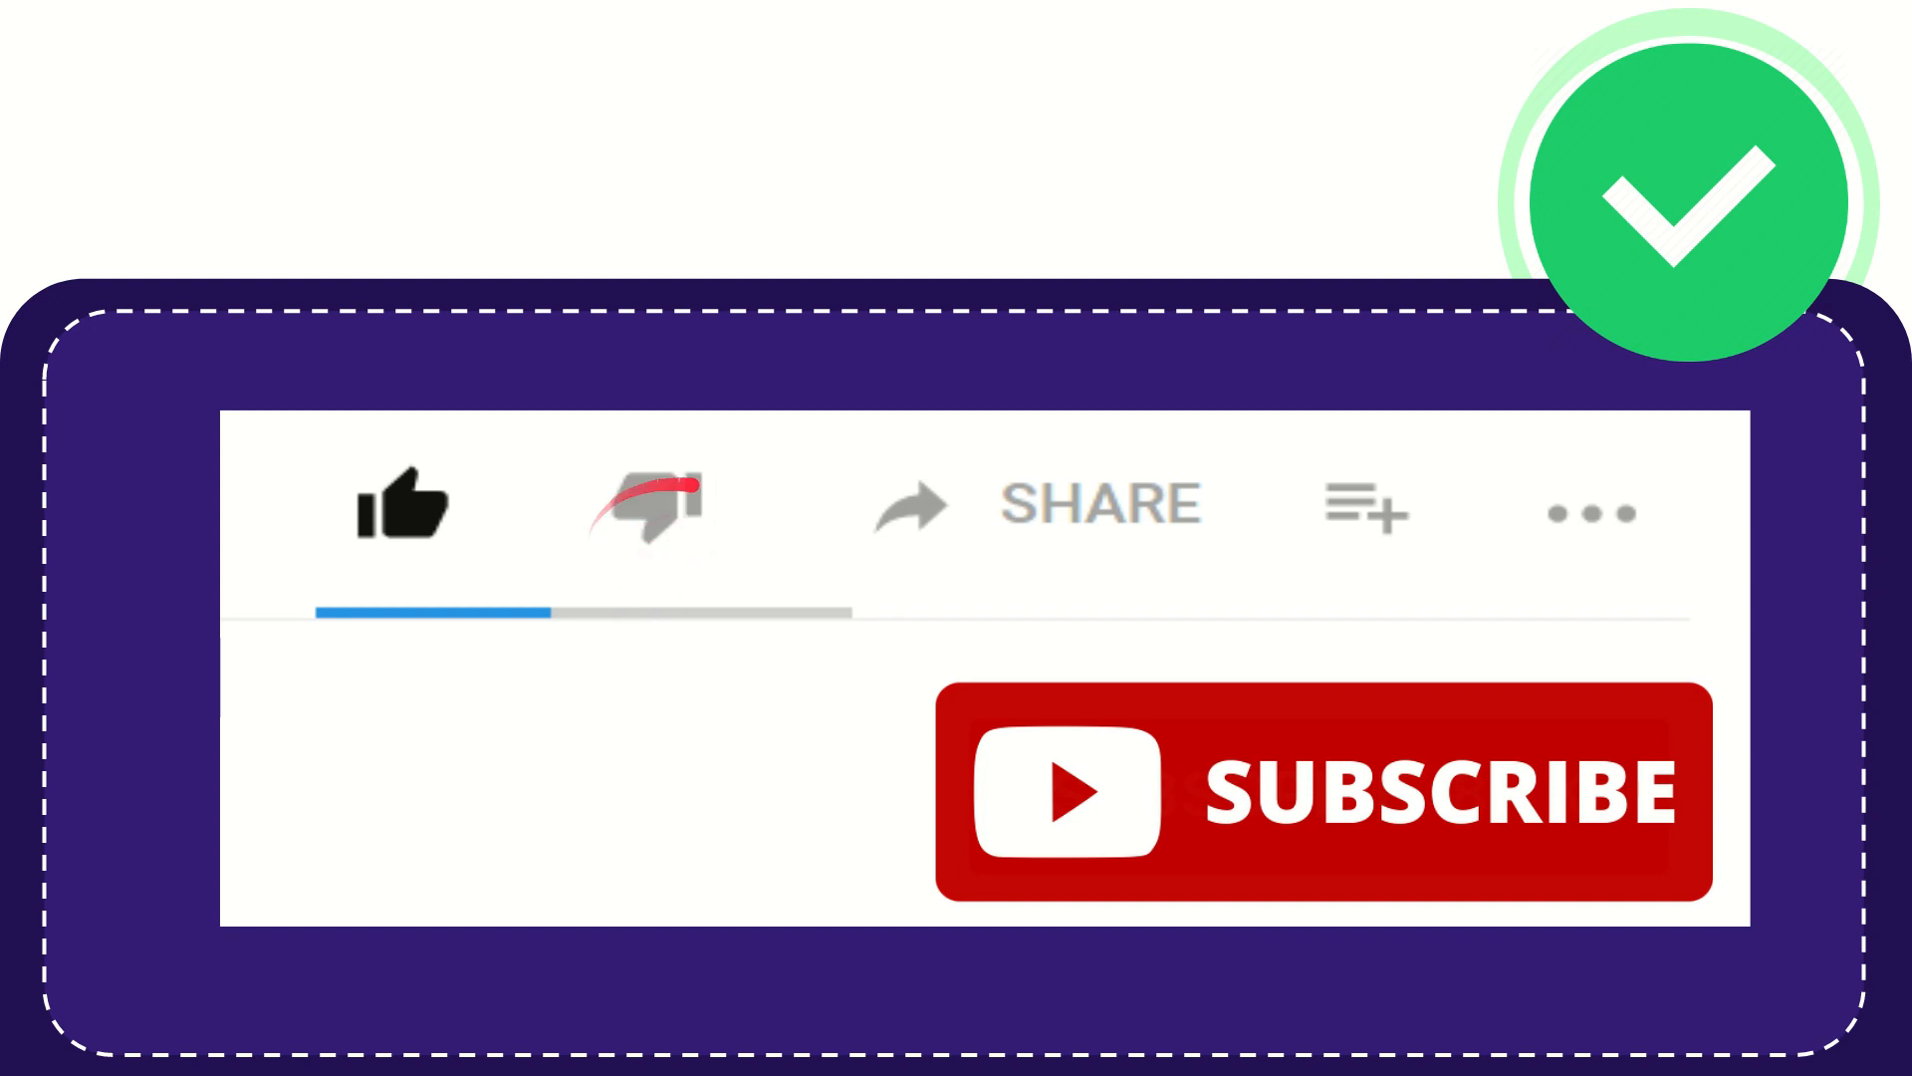
click(645, 506)
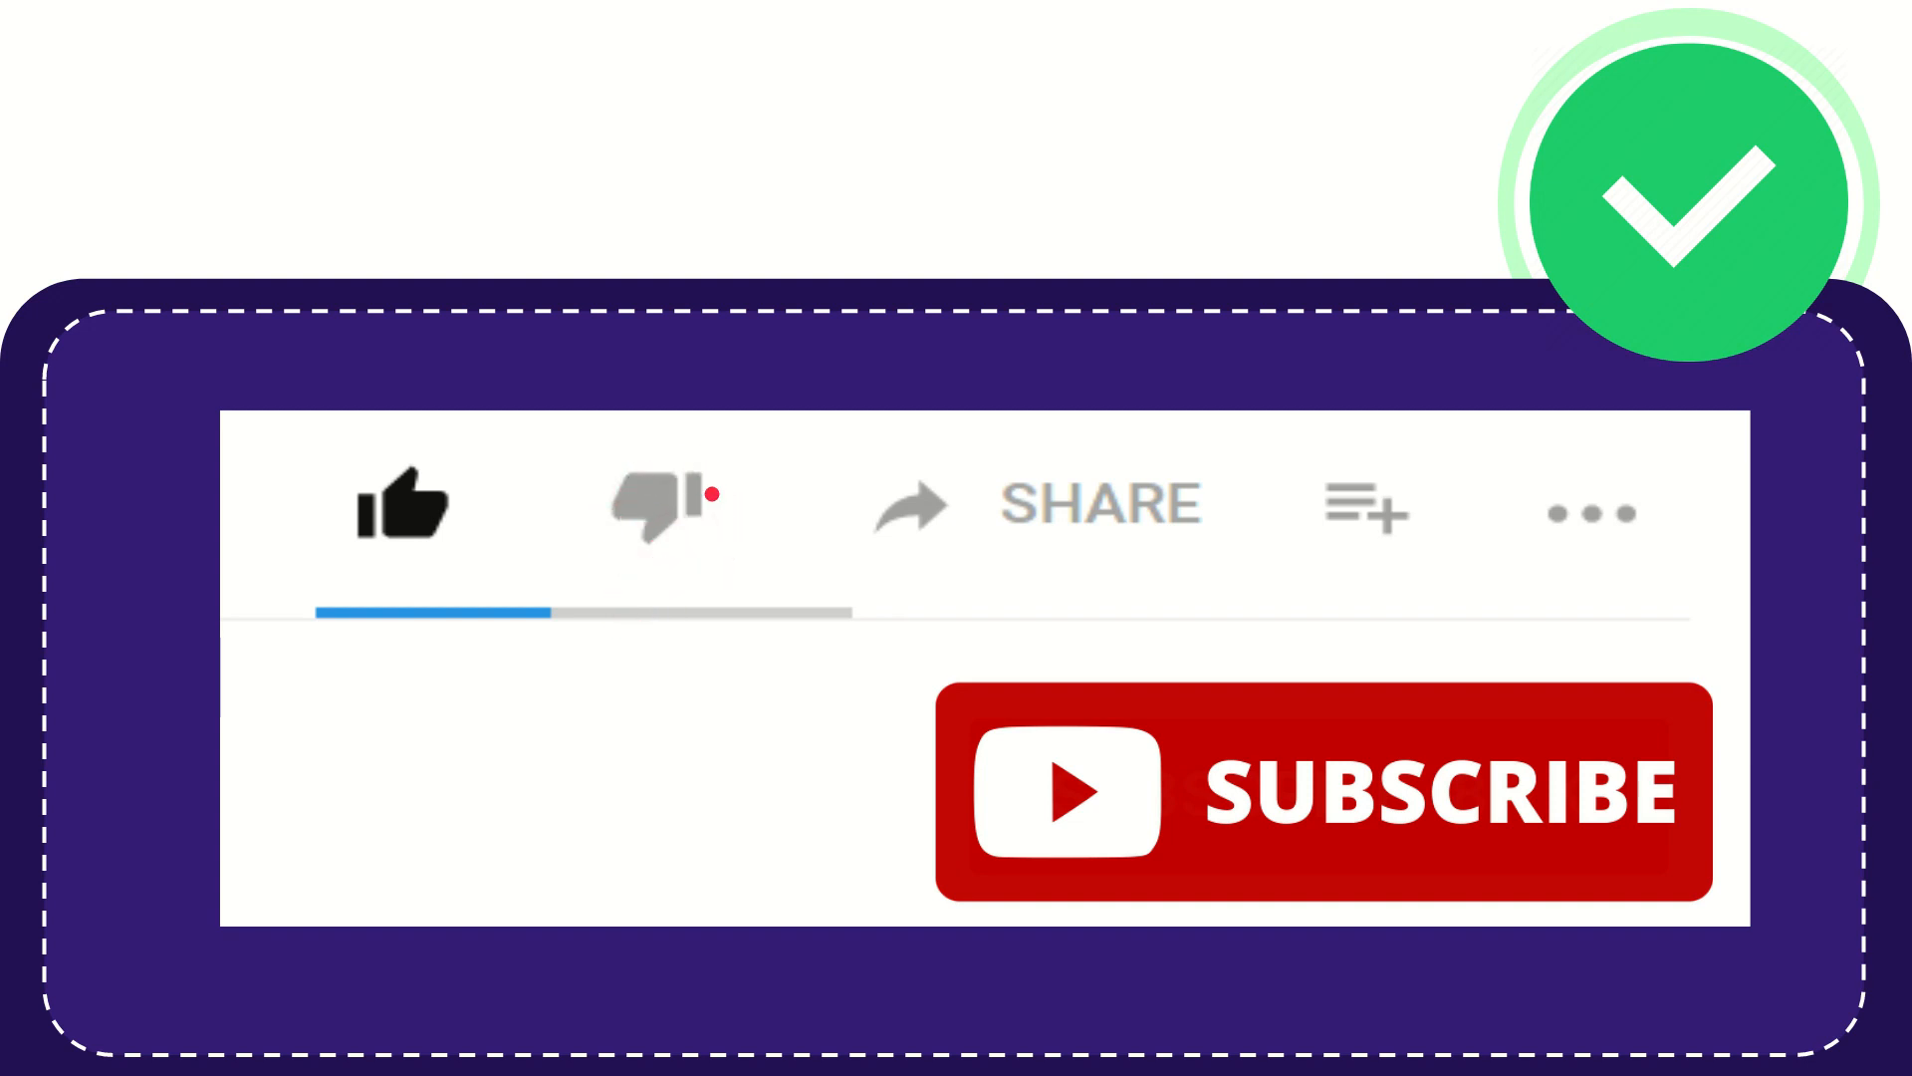
click(662, 506)
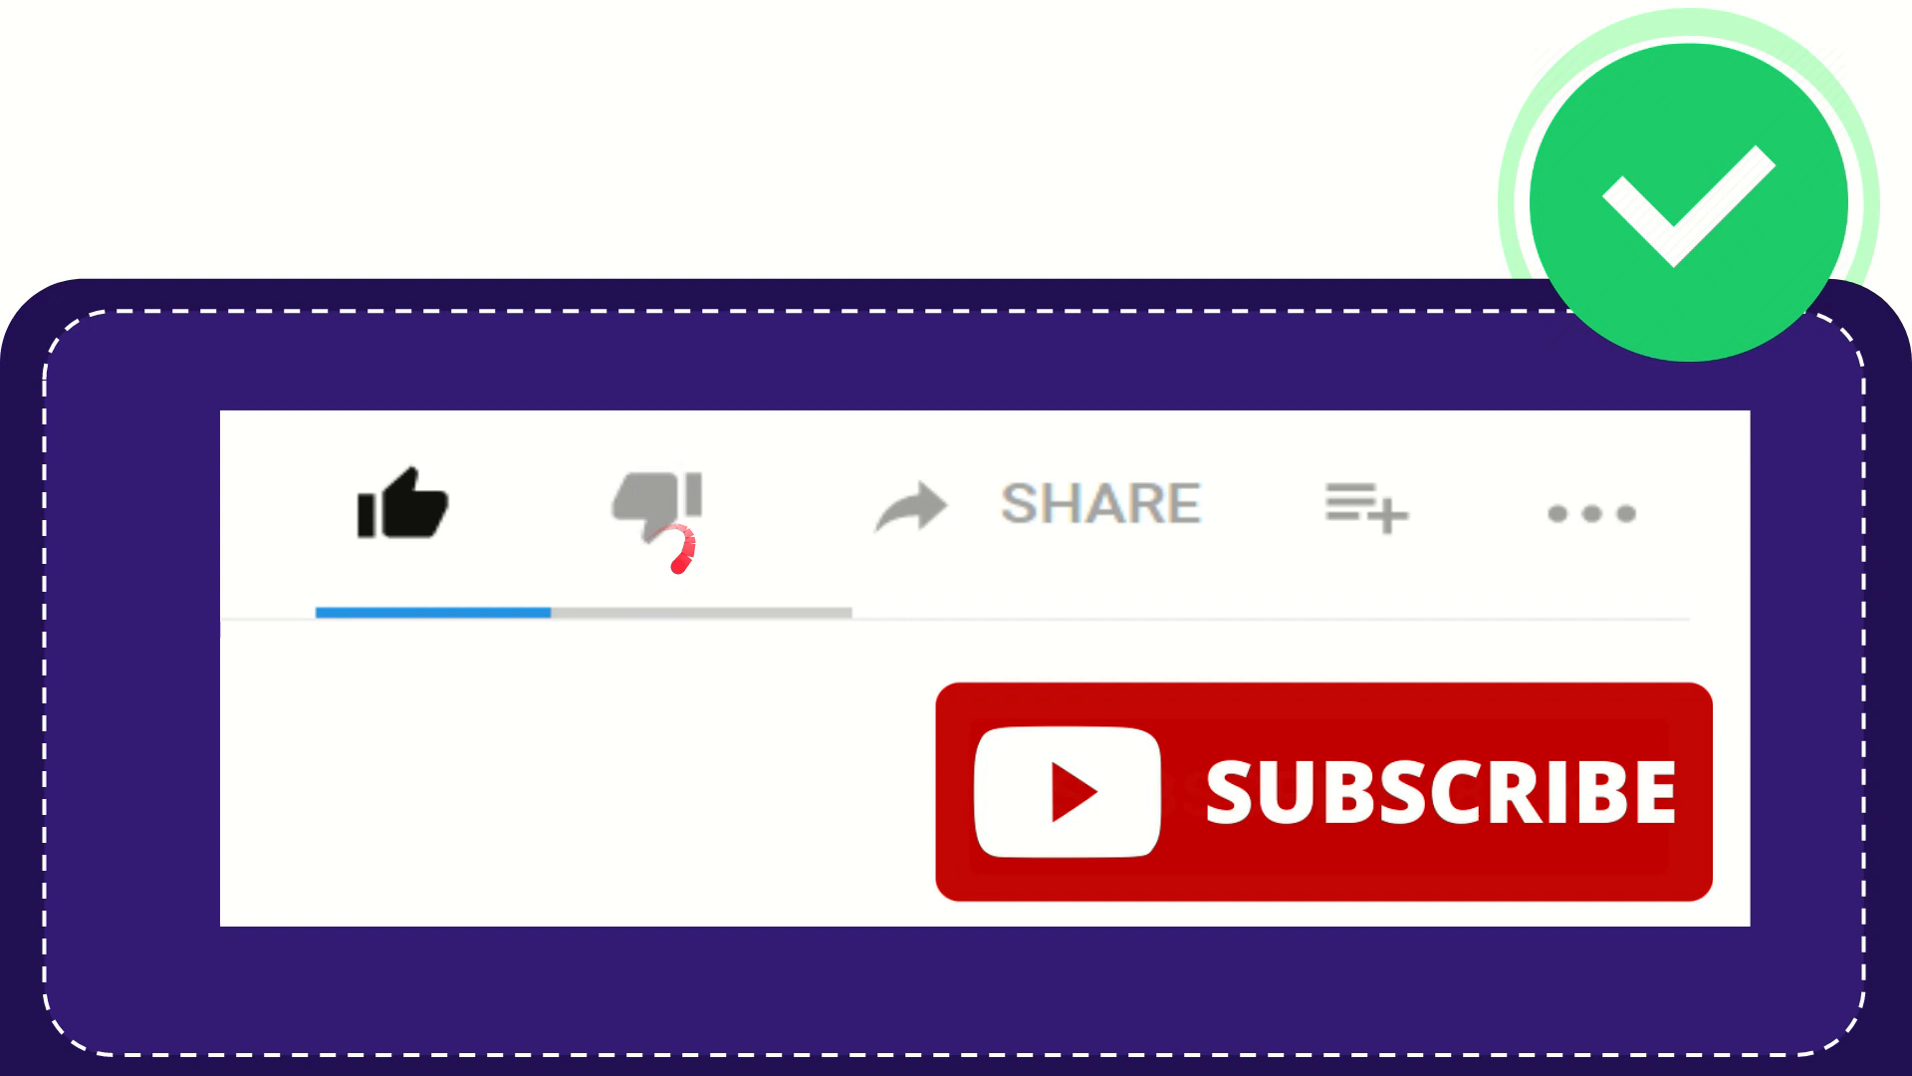